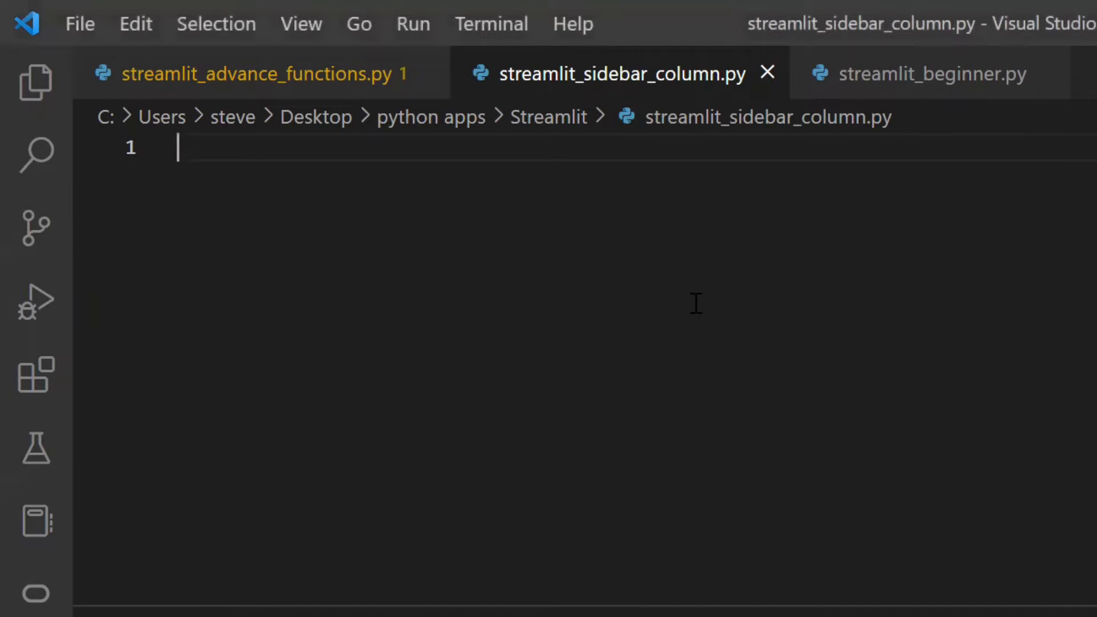
# Import streamlit as st and add a #sidebar comment with st.sidebar.header("This is the header in sidebar").
pyautogui.write('import streamlit')
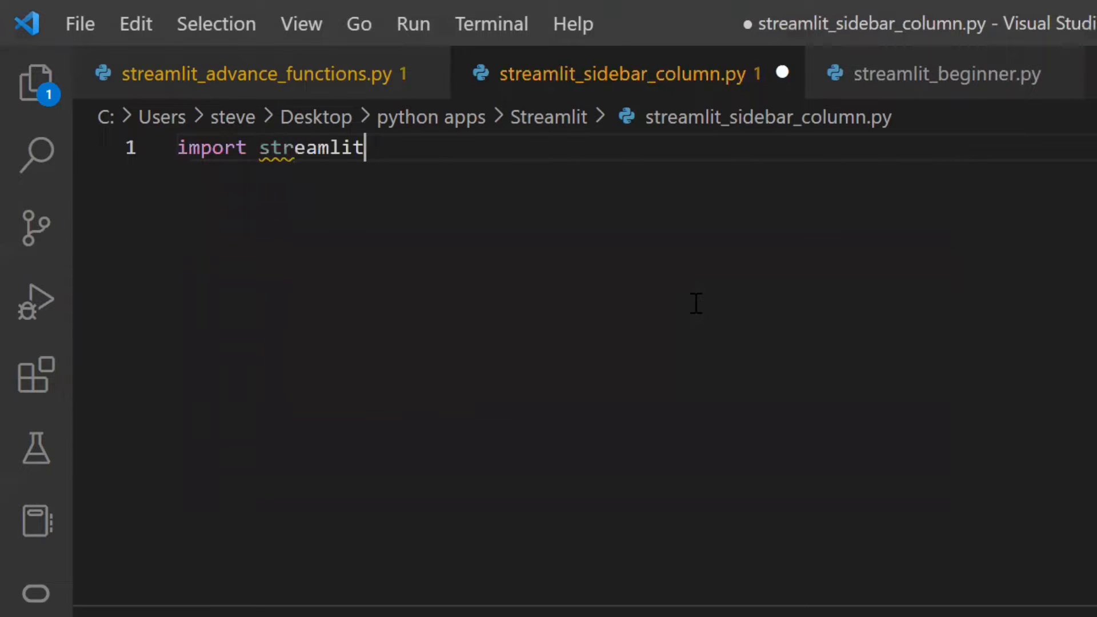
pyautogui.write('as st')
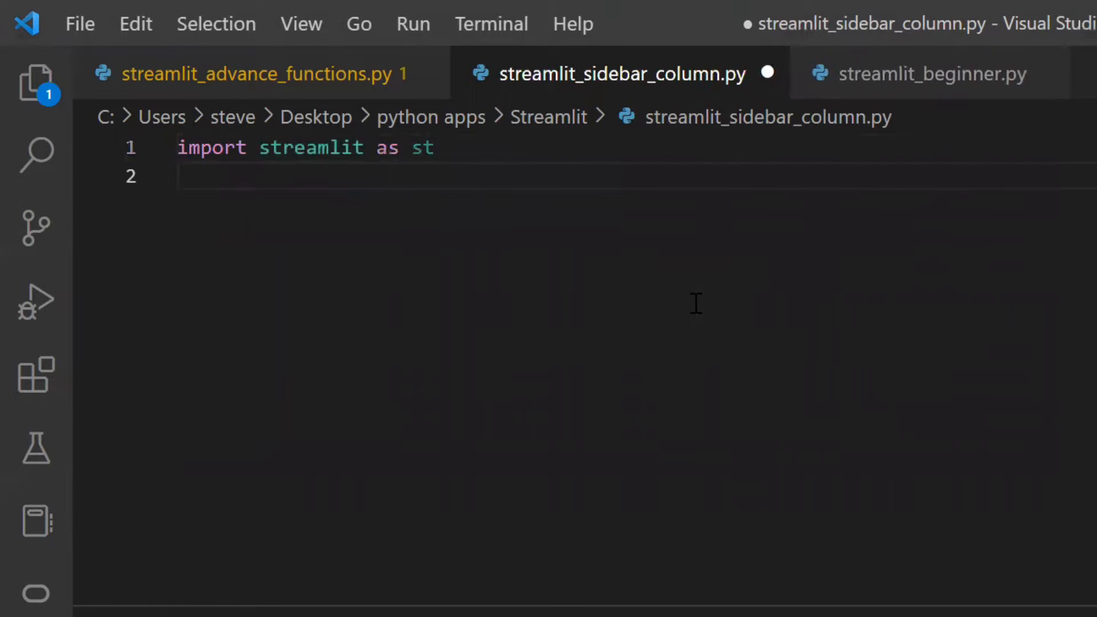
pyautogui.press('enter')
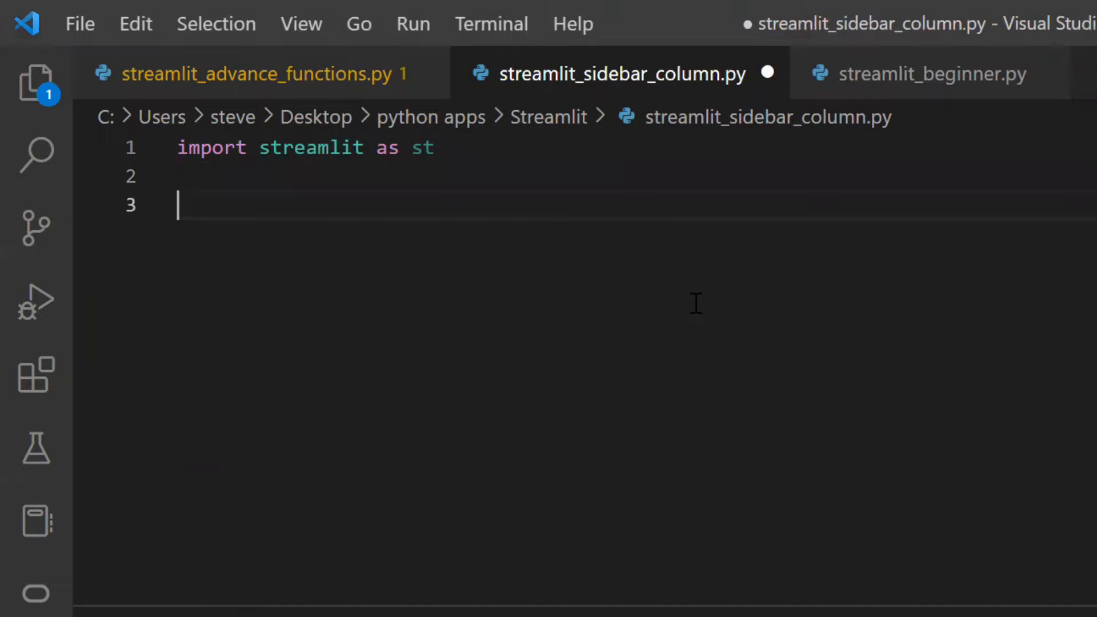
pyautogui.write('#sidebar')
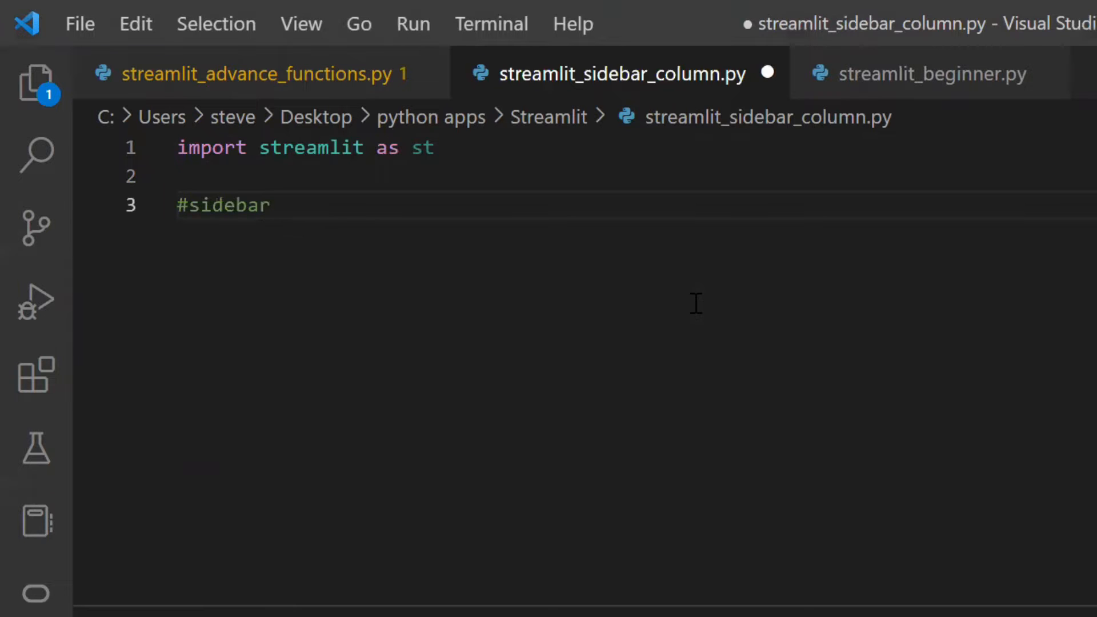
pyautogui.write('st.sidebar.')
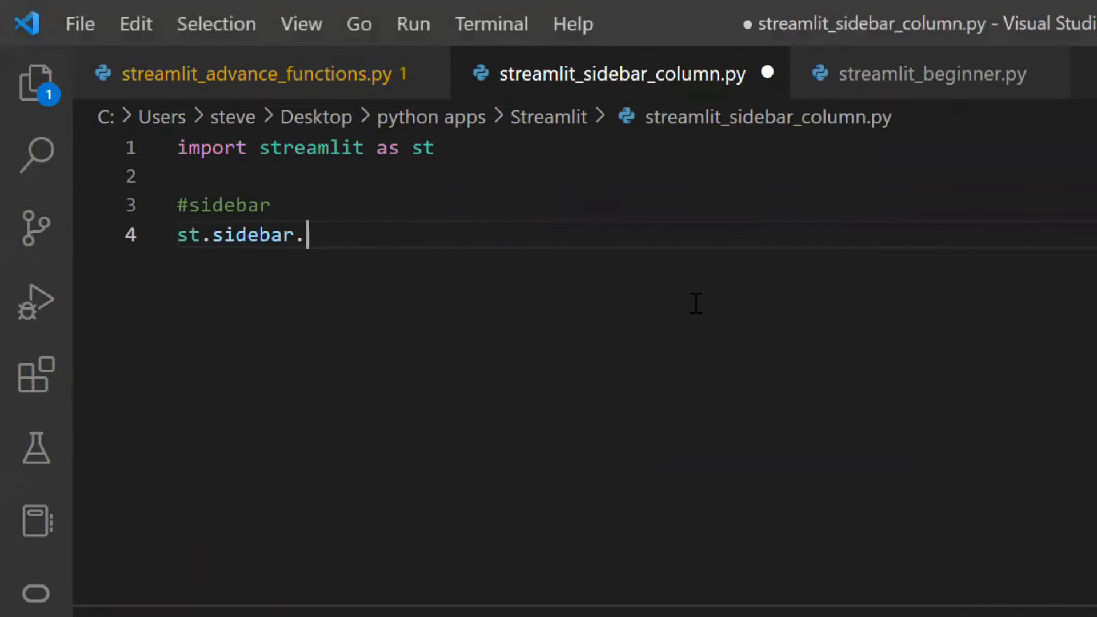
pyautogui.write('header()')
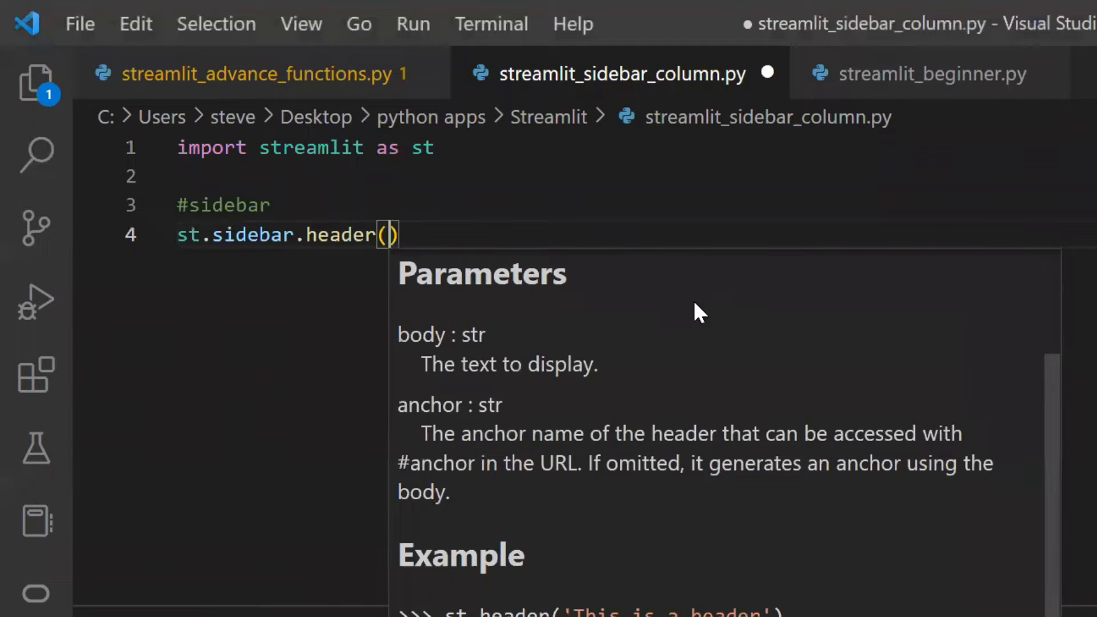
pyautogui.write('"This is the "')
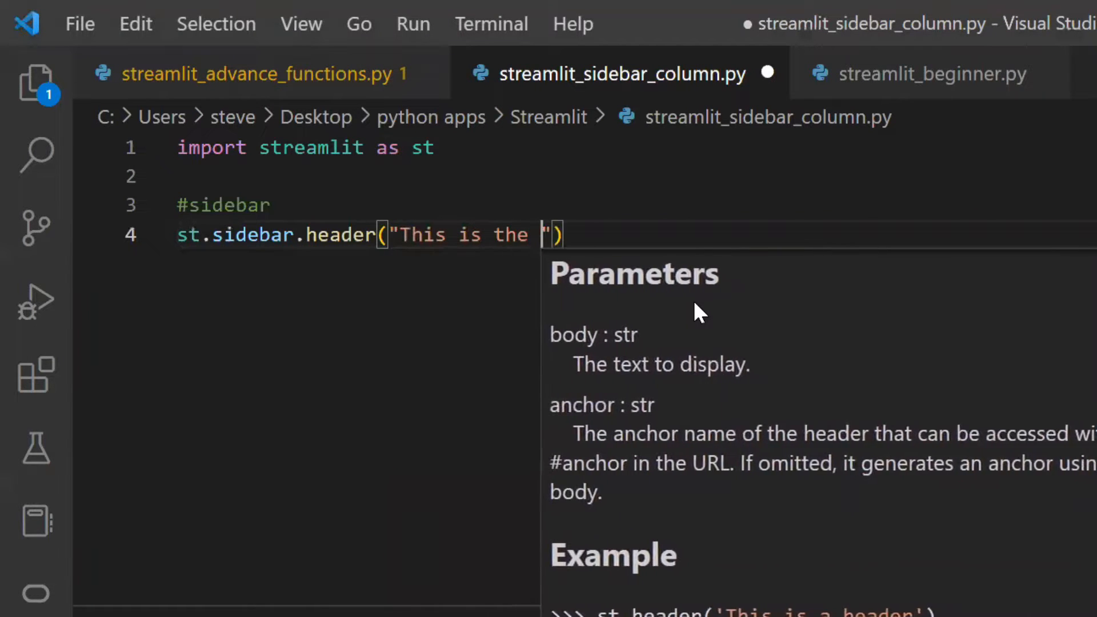
pyautogui.write('header in sidebar')
pyautogui.write('streamlit run streamlit_sidebar')
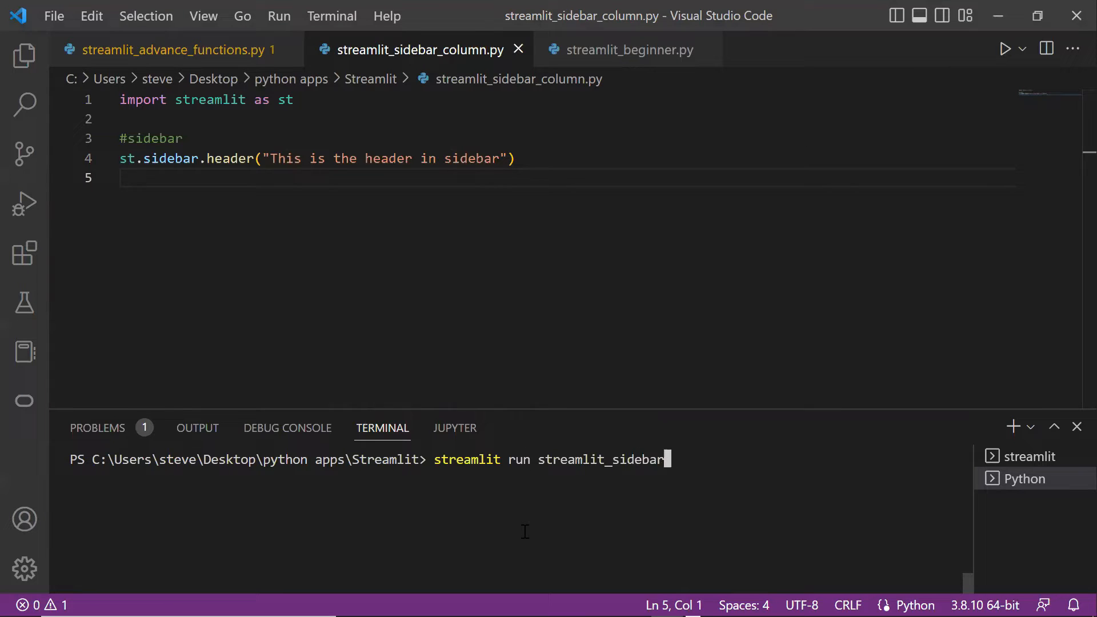
# Type the command to run streamlit_sidebar_column.py with Streamlit.
pyautogui.write('_column.py')
pyautogui.click(563, 177)
pyautogui.write('st.header("')
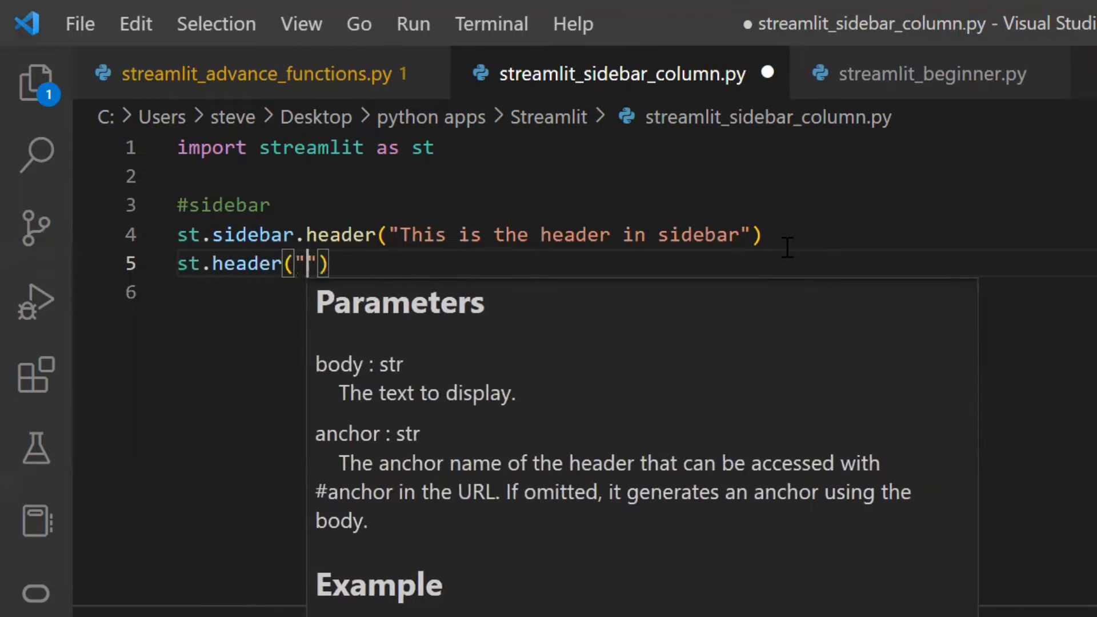
# Comment out line 4 and add a with st.sidebar block holding a header, a subheader and st.write(10+20).
pyautogui.write('This is a header')
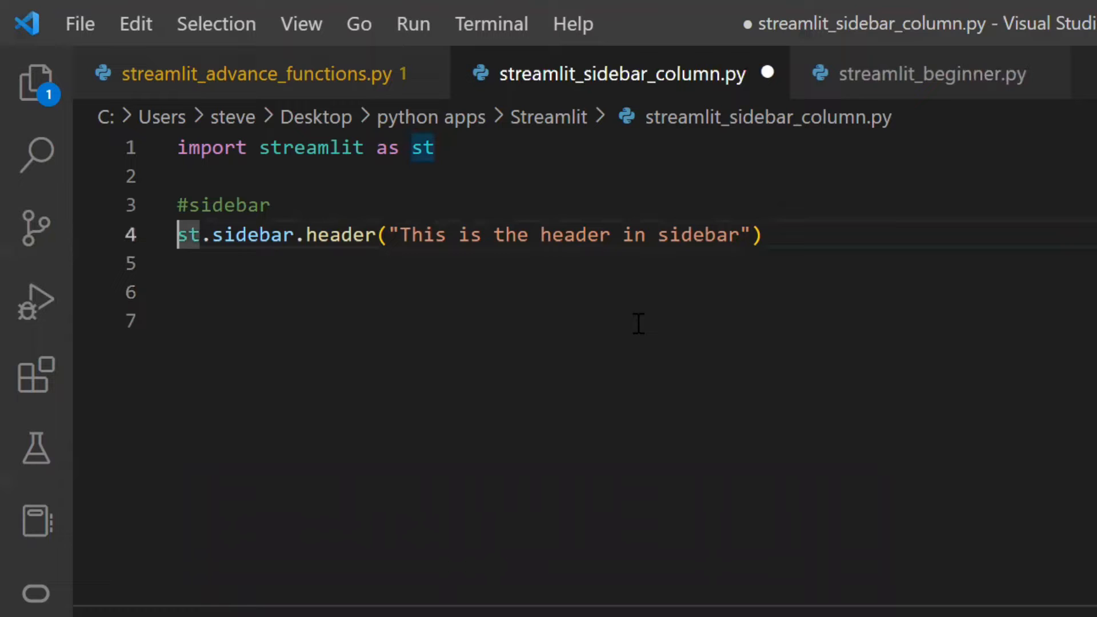
pyautogui.press('ctrl+/')
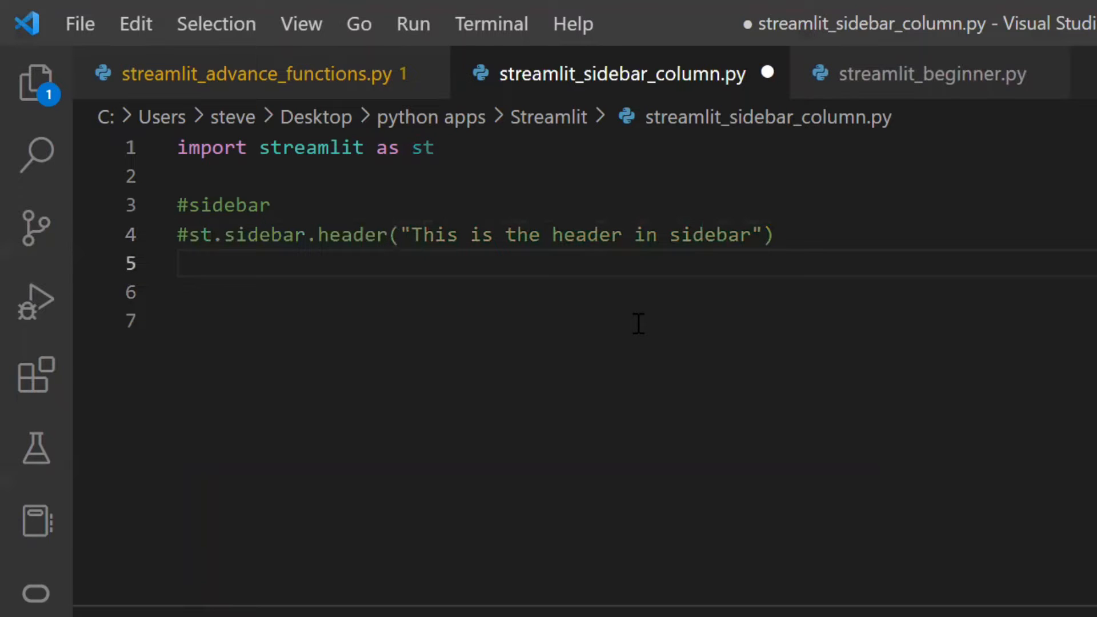
pyautogui.write('with st.sidebar:')
pyautogui.click(636, 292)
pyautogui.write('st.header("This is the heade')
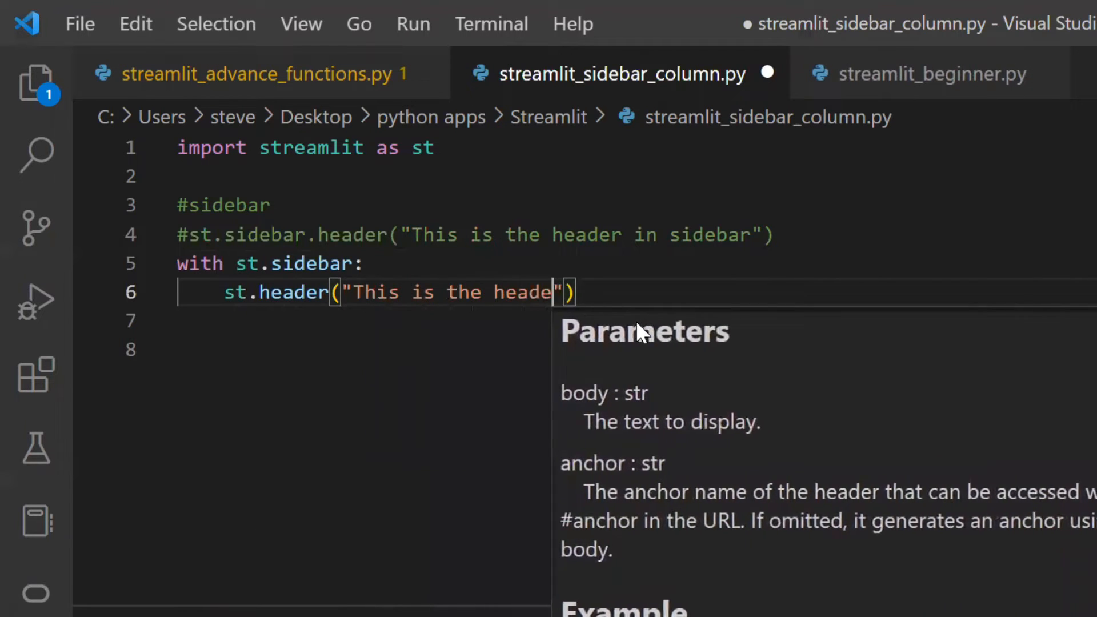
pyautogui.write('st.subheader("This is the subheading')
pyautogui.click(637, 349)
pyautogui.write('st.write')
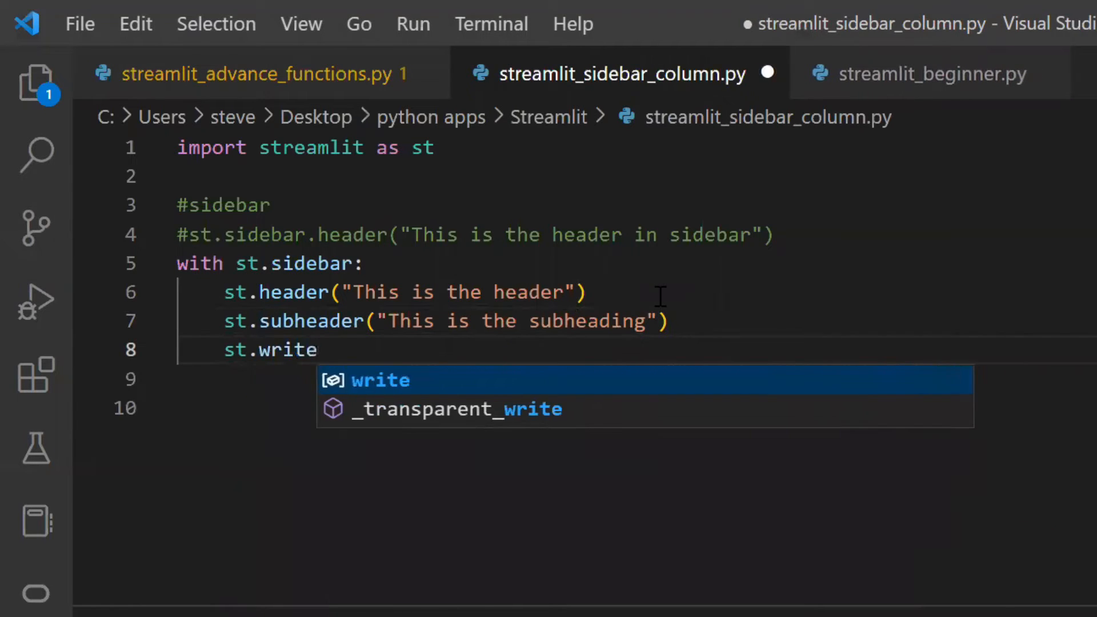
pyautogui.write('(10+2')
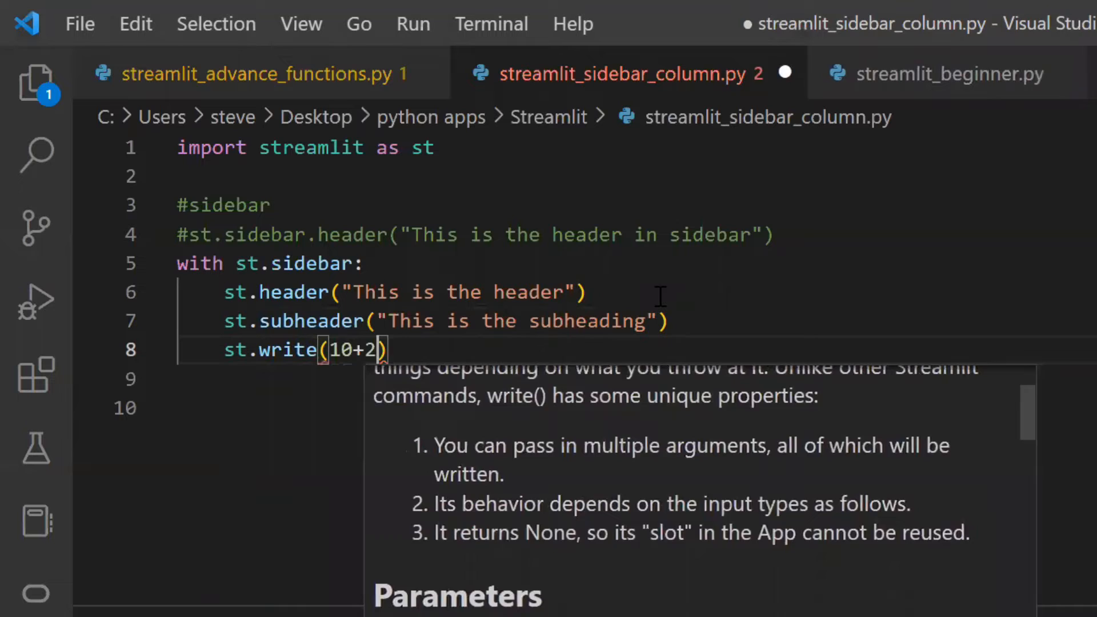
pyautogui.write('0')
pyautogui.write('#Co')
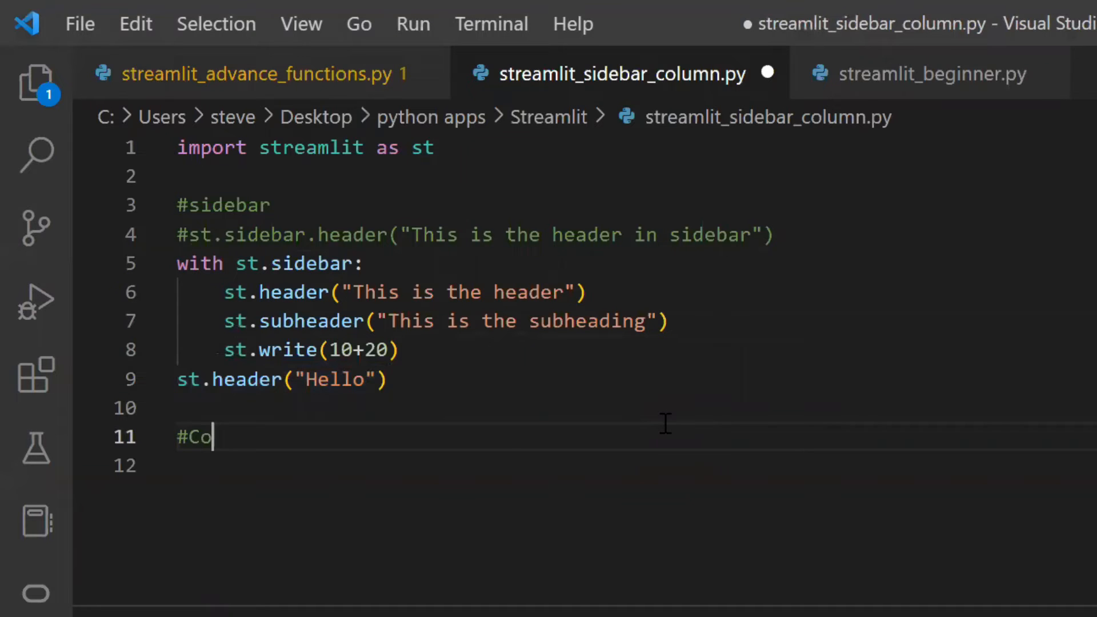
# Add a Columns section creating col1, col2 with st.columns.
pyautogui.write('lumns')
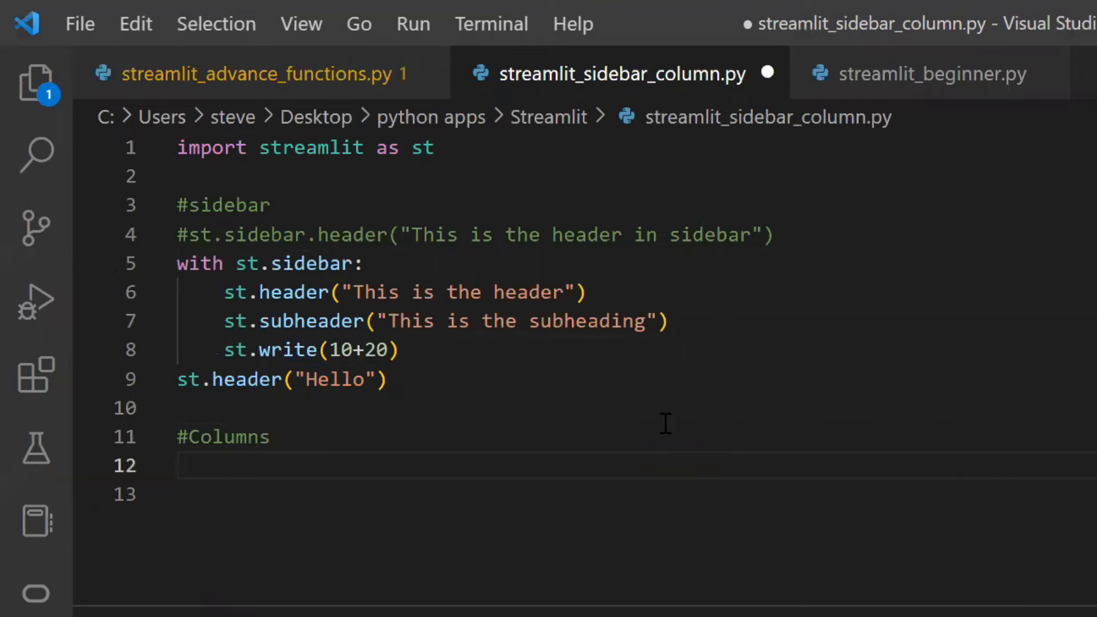
pyautogui.write('col1, col2 = st.')
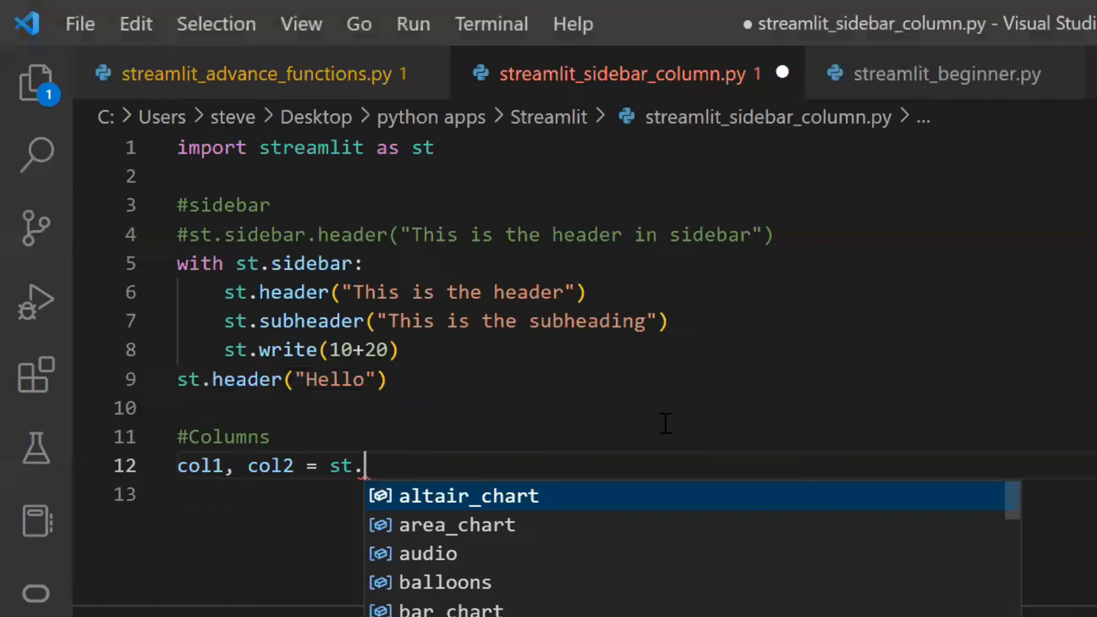
pyautogui.write('columns(2')
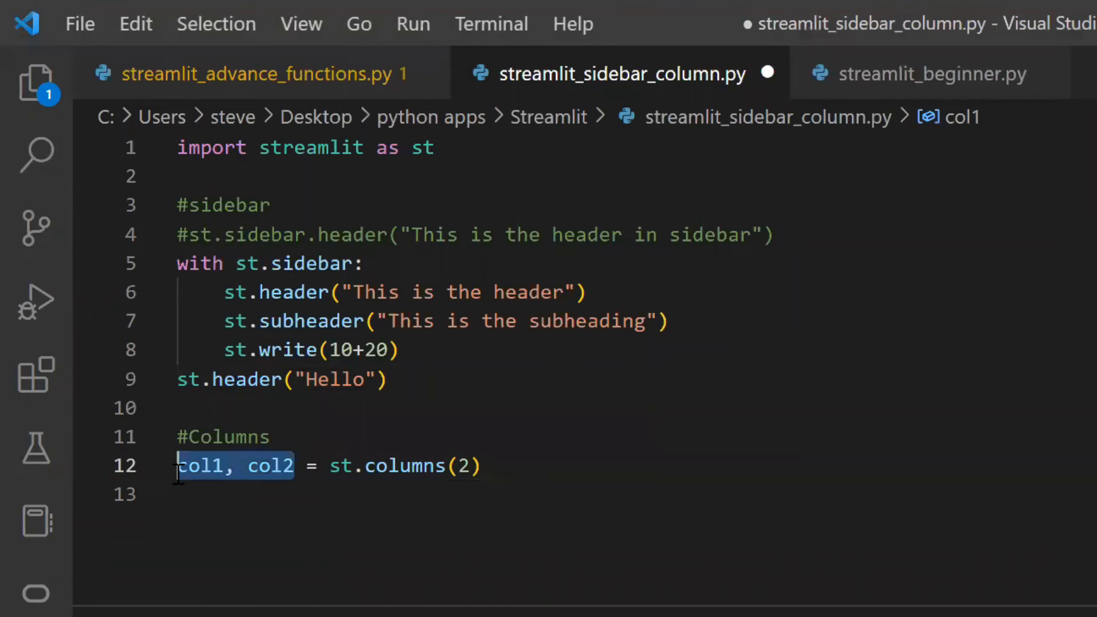
pyautogui.press('Enter')
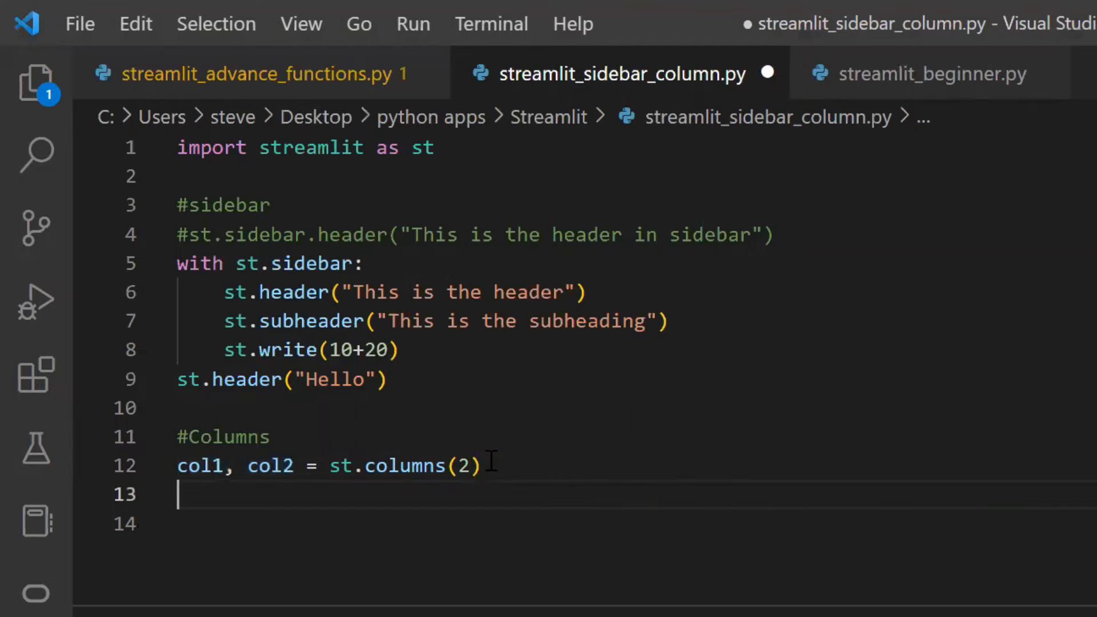
# Fill the column with-blocks with Welcome text and a "Coding101withsteve" subheader, plus further text.
pyautogui.write('with')
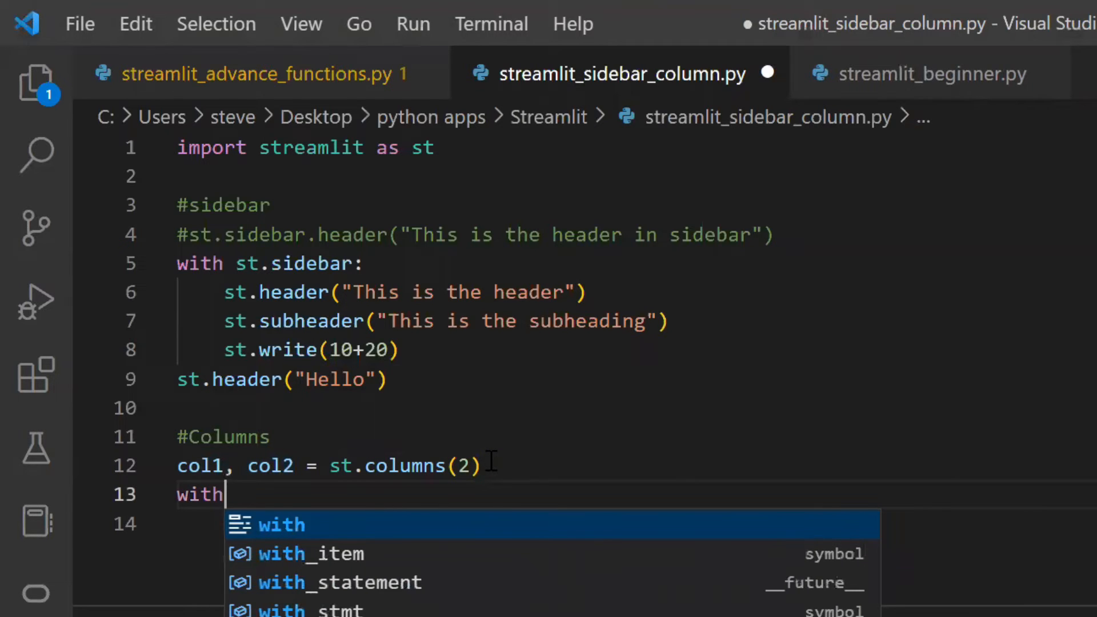
pyautogui.write('col1:')
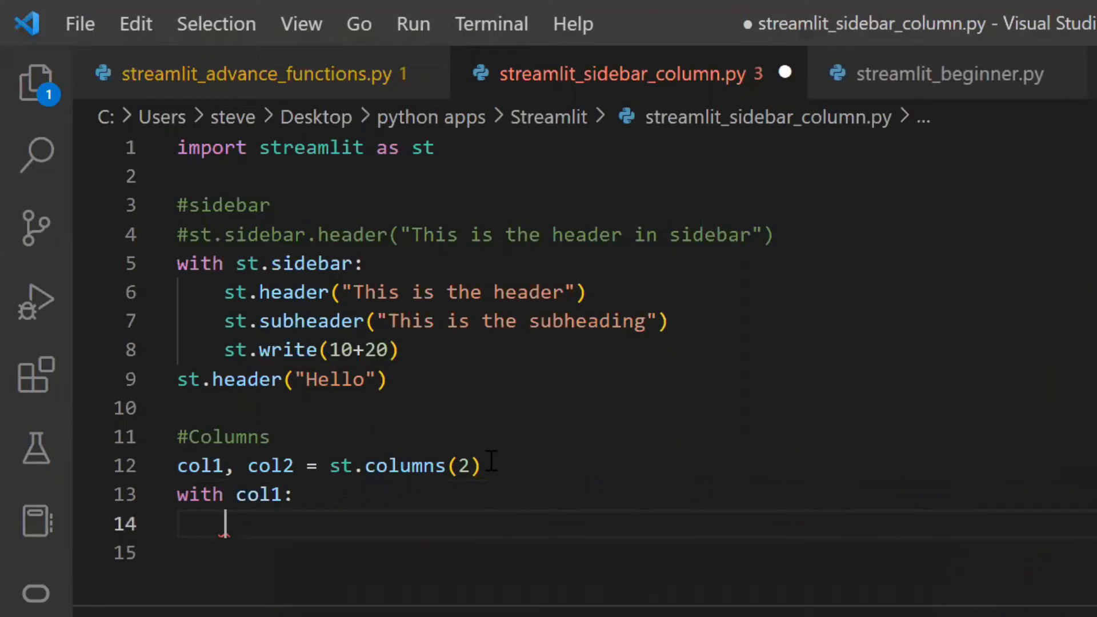
pyautogui.write('st.text("Welcome')
pyautogui.write('st.text("Not welcome')
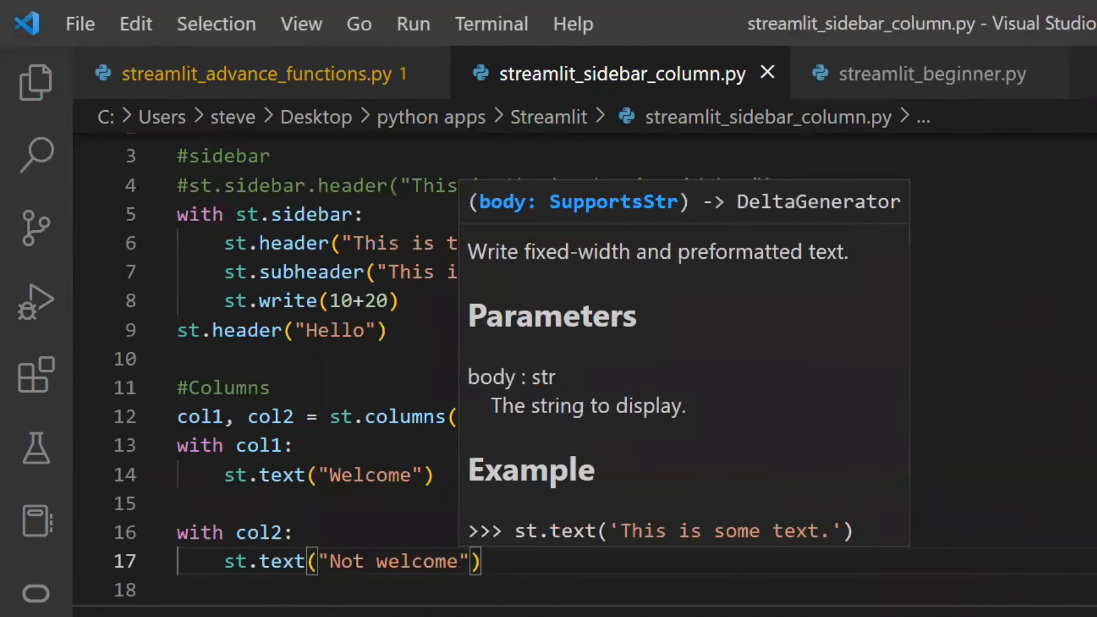
pyautogui.write('st.subheader')
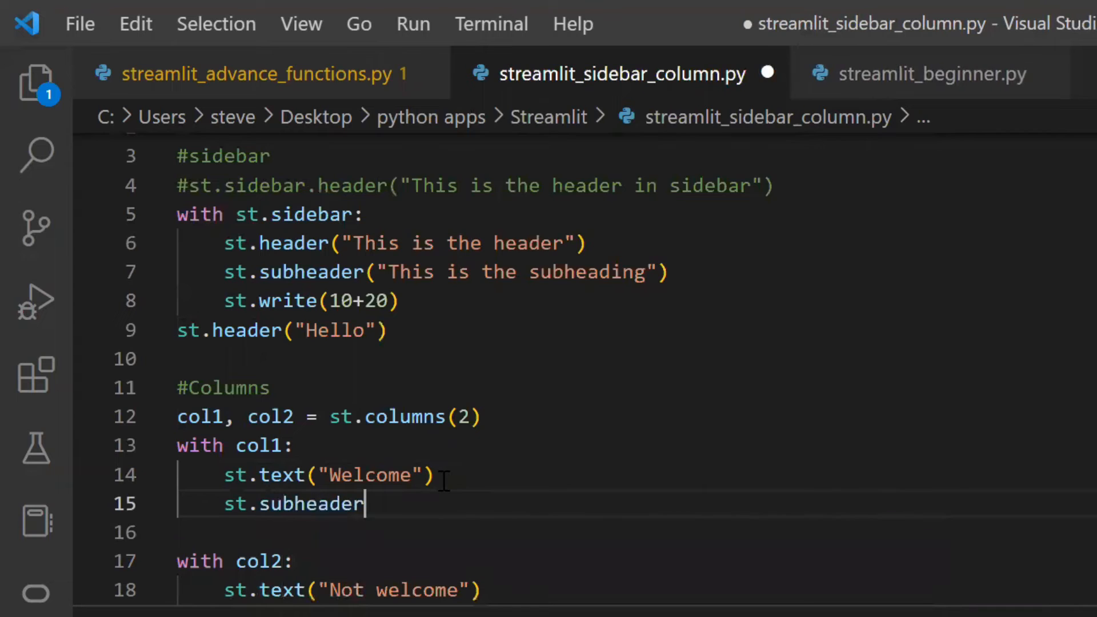
pyautogui.write('("Coding101withsteve")')
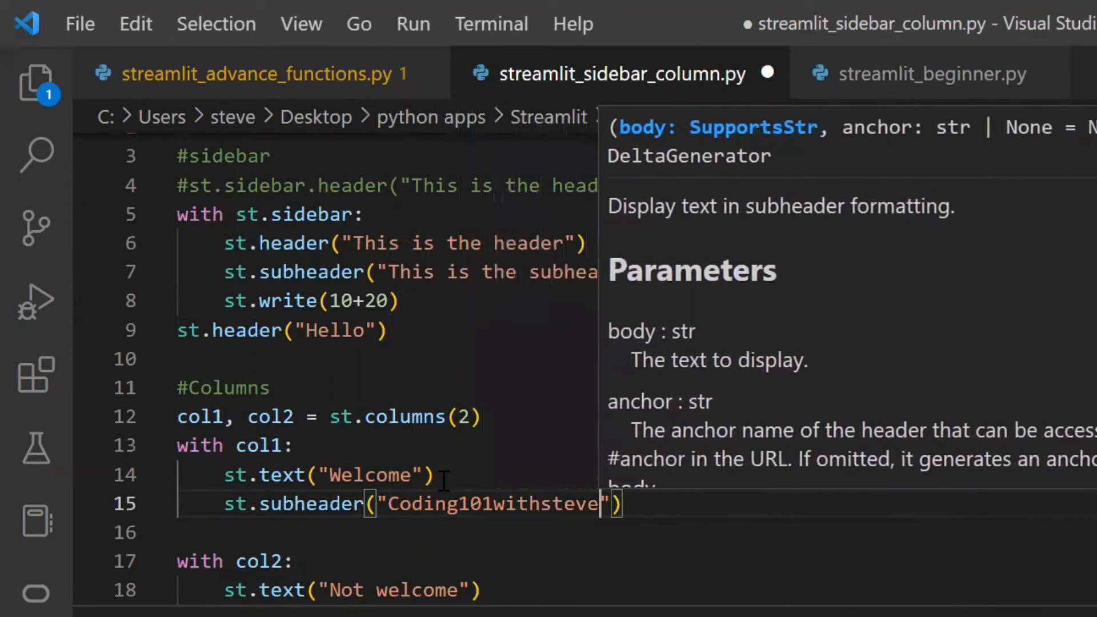
pyautogui.write('st.w')
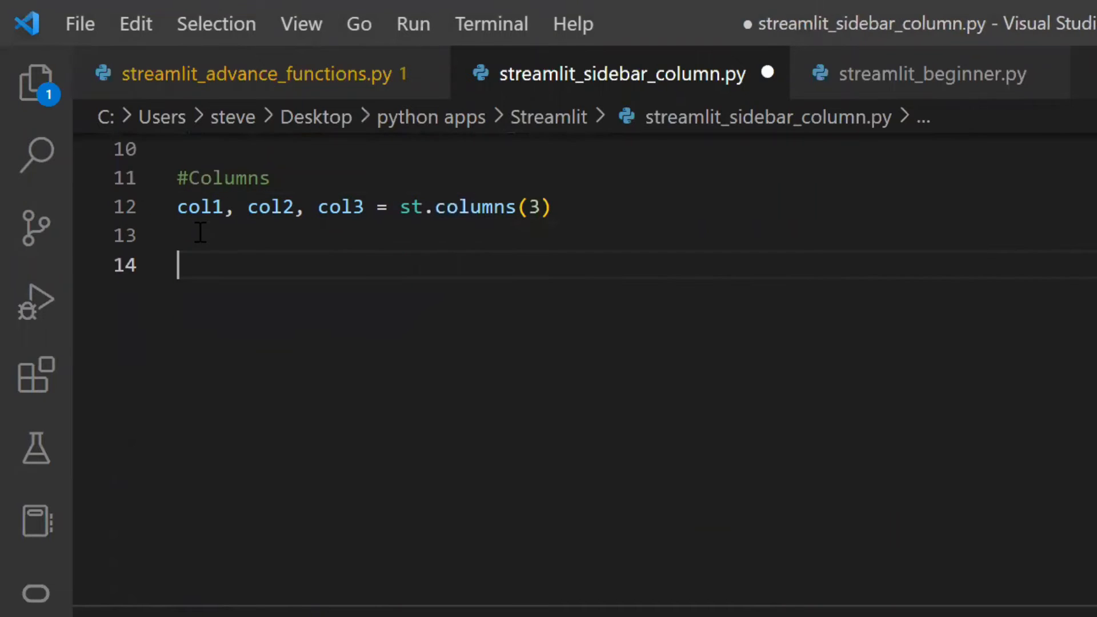
# Switch to three columns with headers hi, Hello and Heyy, then open the Streamlit docs.
pyautogui.write('col1.header("hi")')
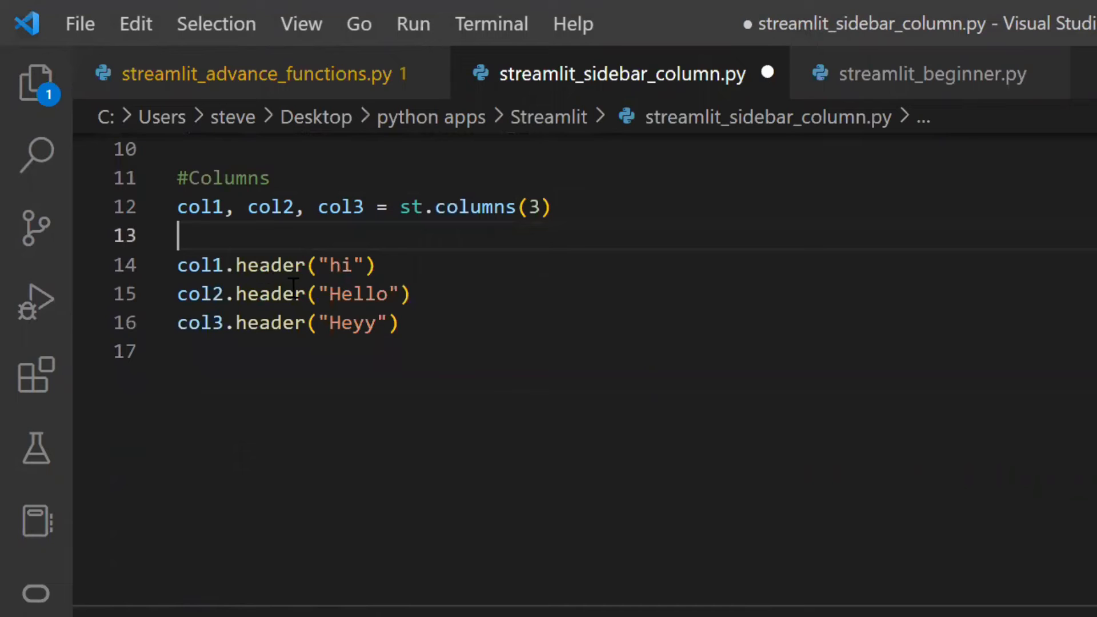
pyautogui.write('col1')
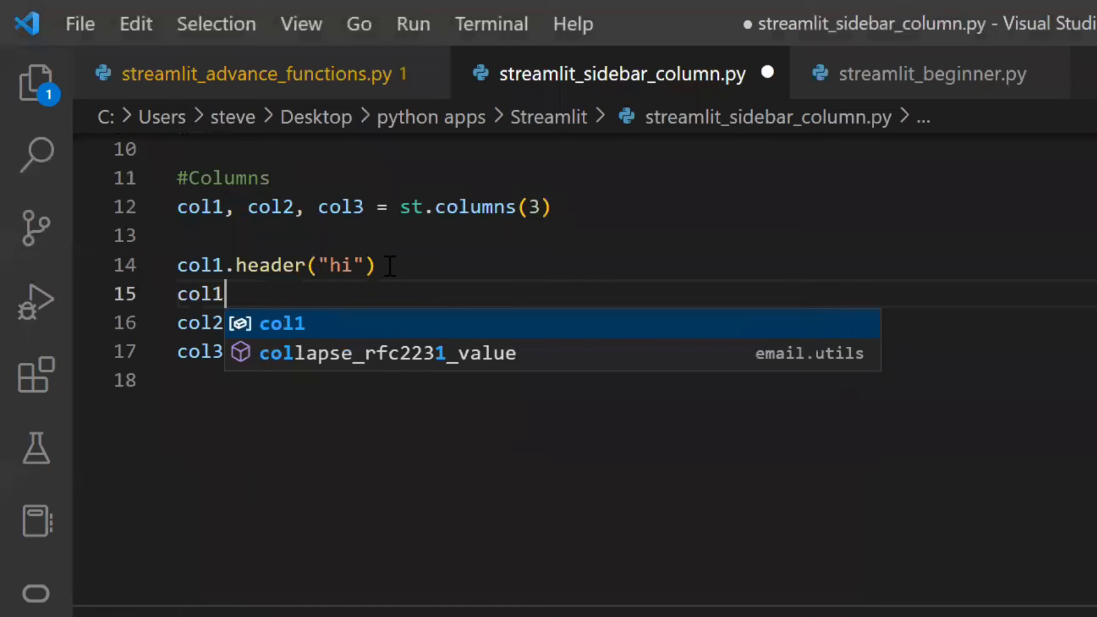
pyautogui.write('.text()')
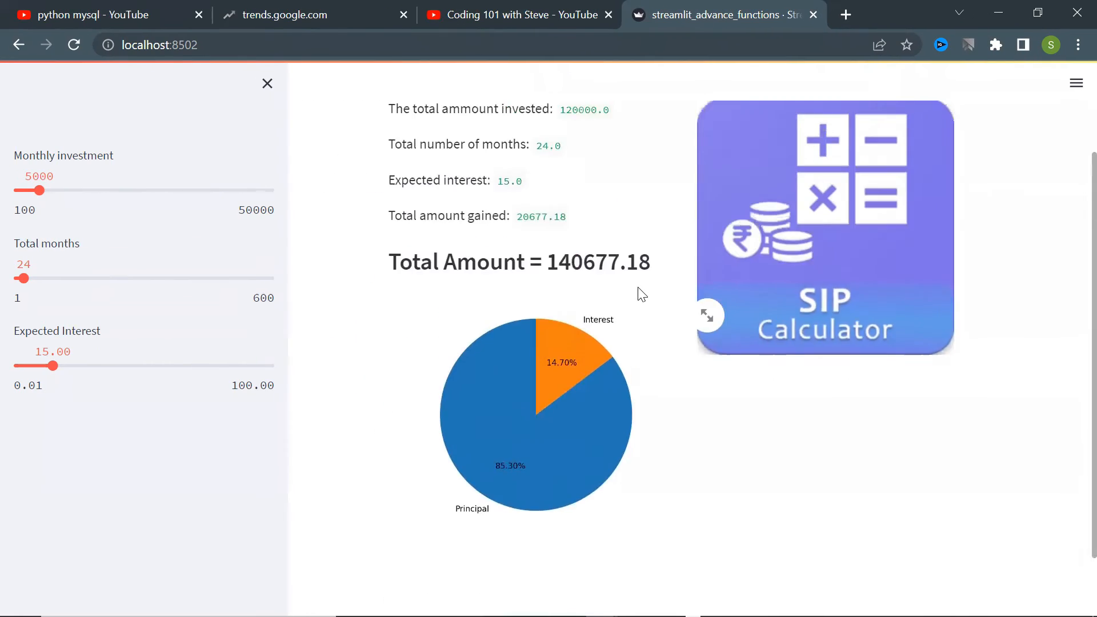
pyautogui.click(708, 315)
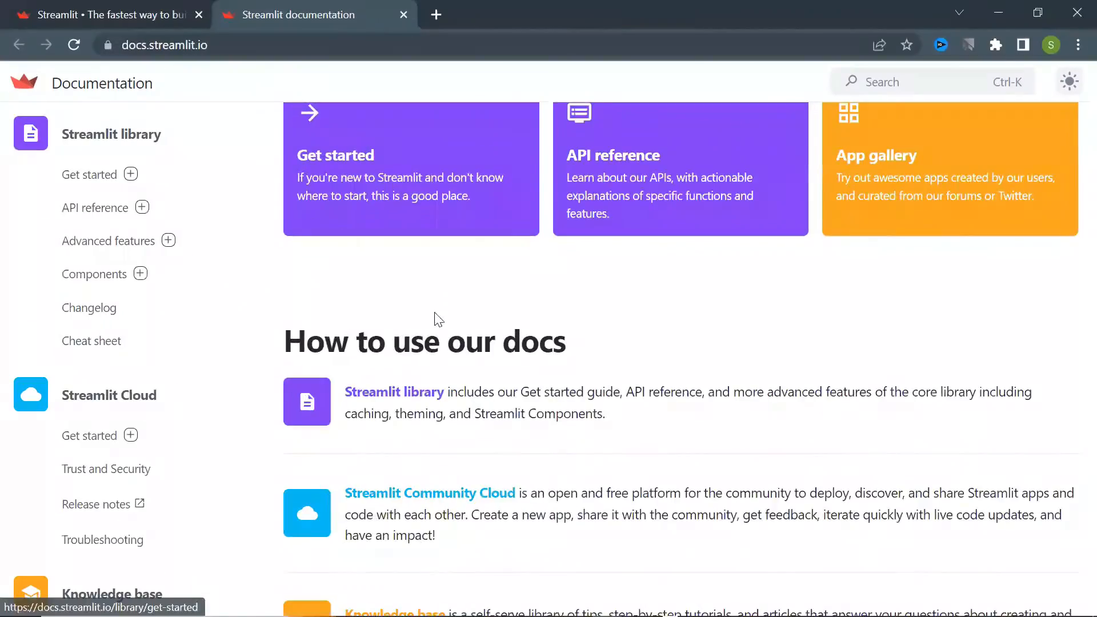
# Open the docs' API reference and scroll down to the chart elements section.
pyautogui.click(613, 155)
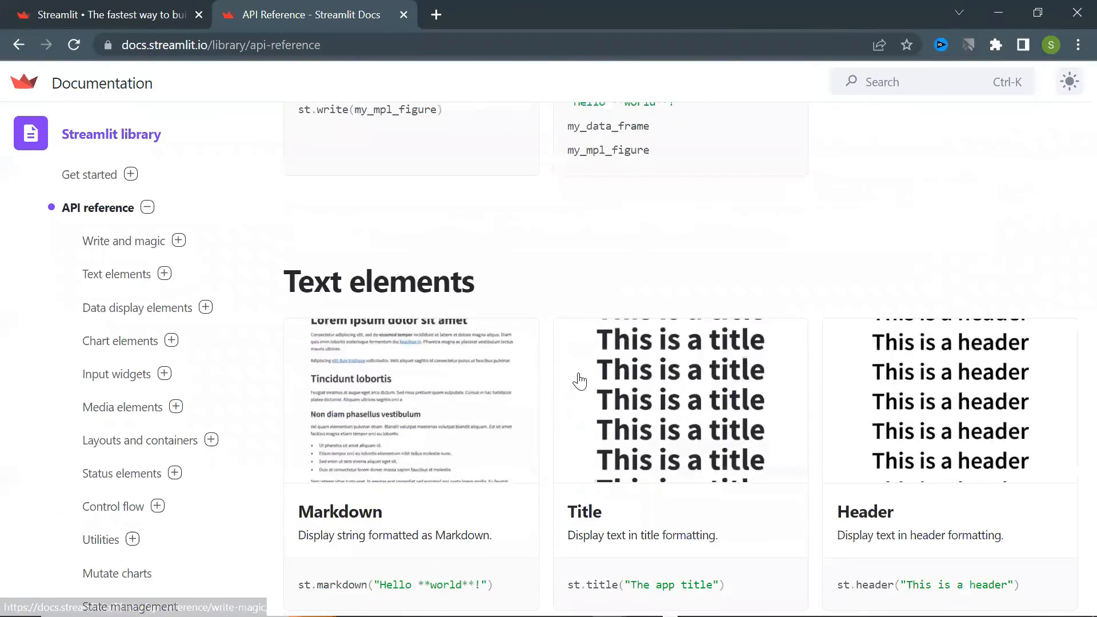
pyautogui.scroll(-3)
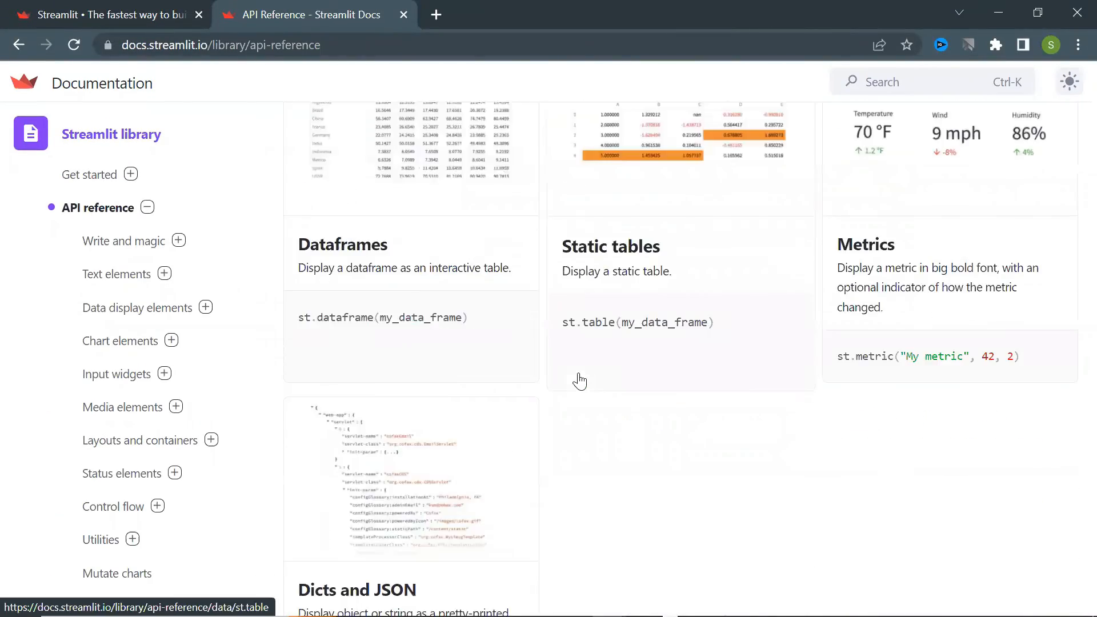
pyautogui.scroll(-3)
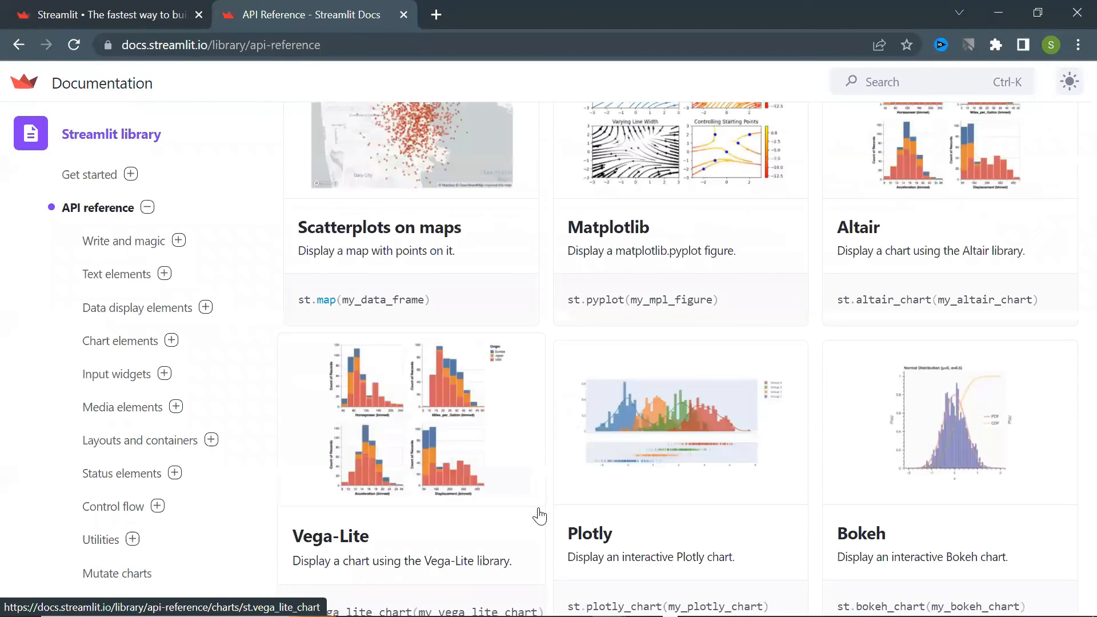